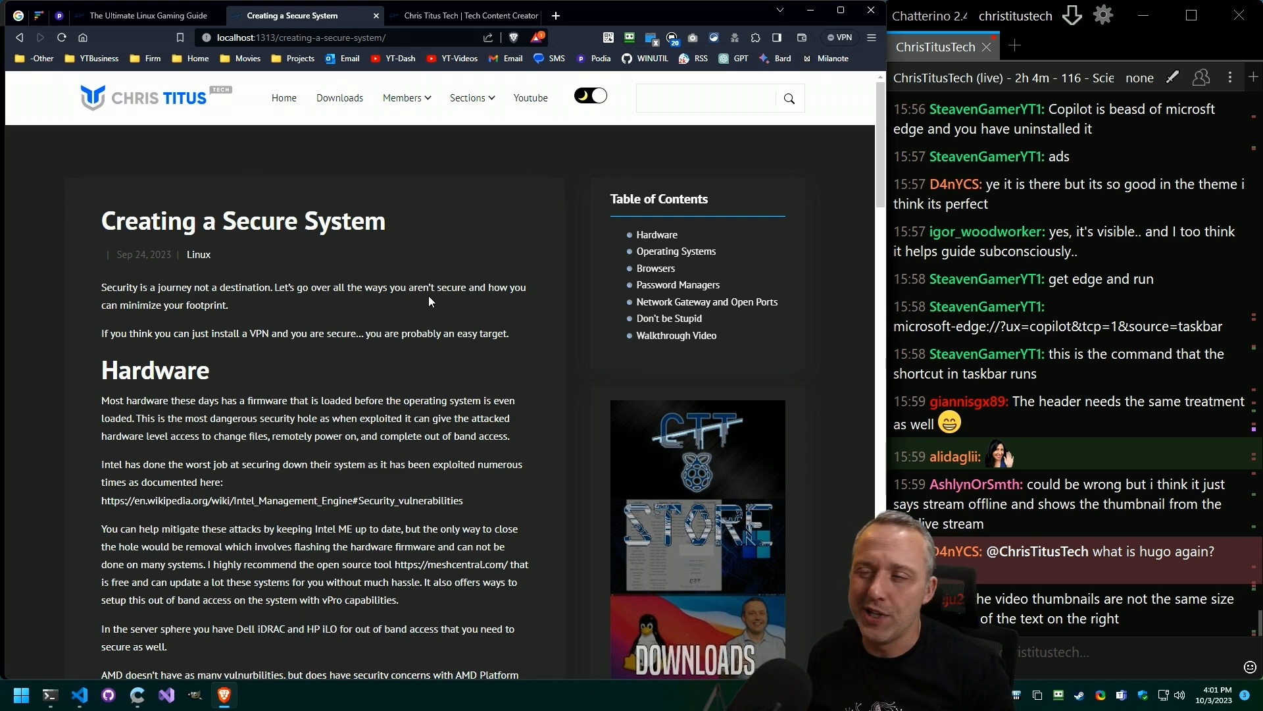
# Navigate the Explorer through content > posts > 2023 to the AME Wizard debloat post
pyautogui.scroll(-3)
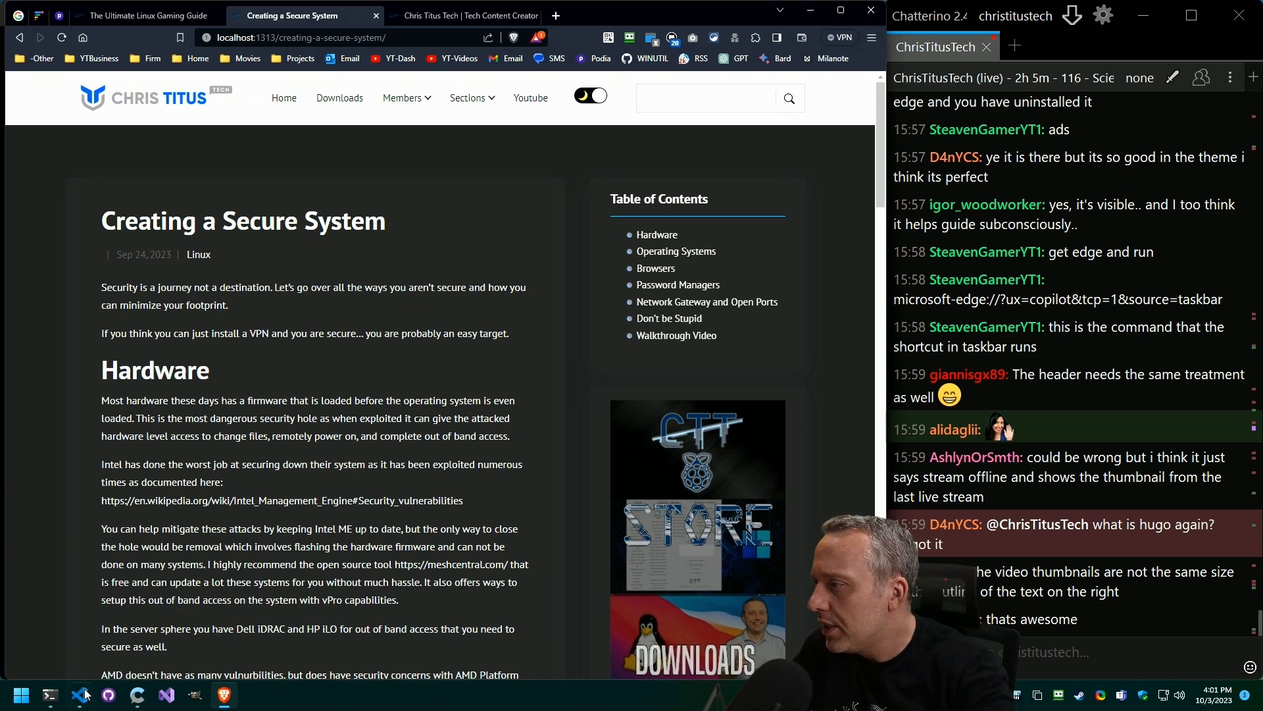
pyautogui.click(50, 695)
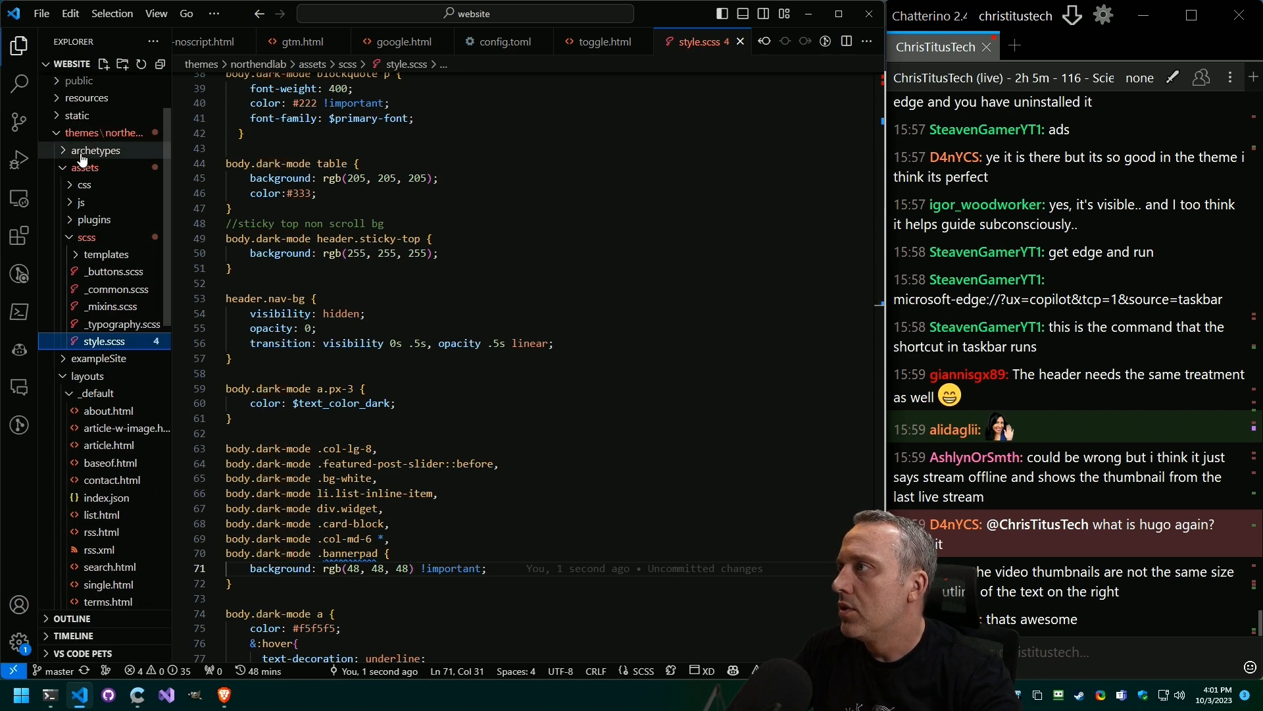
pyautogui.click(83, 116)
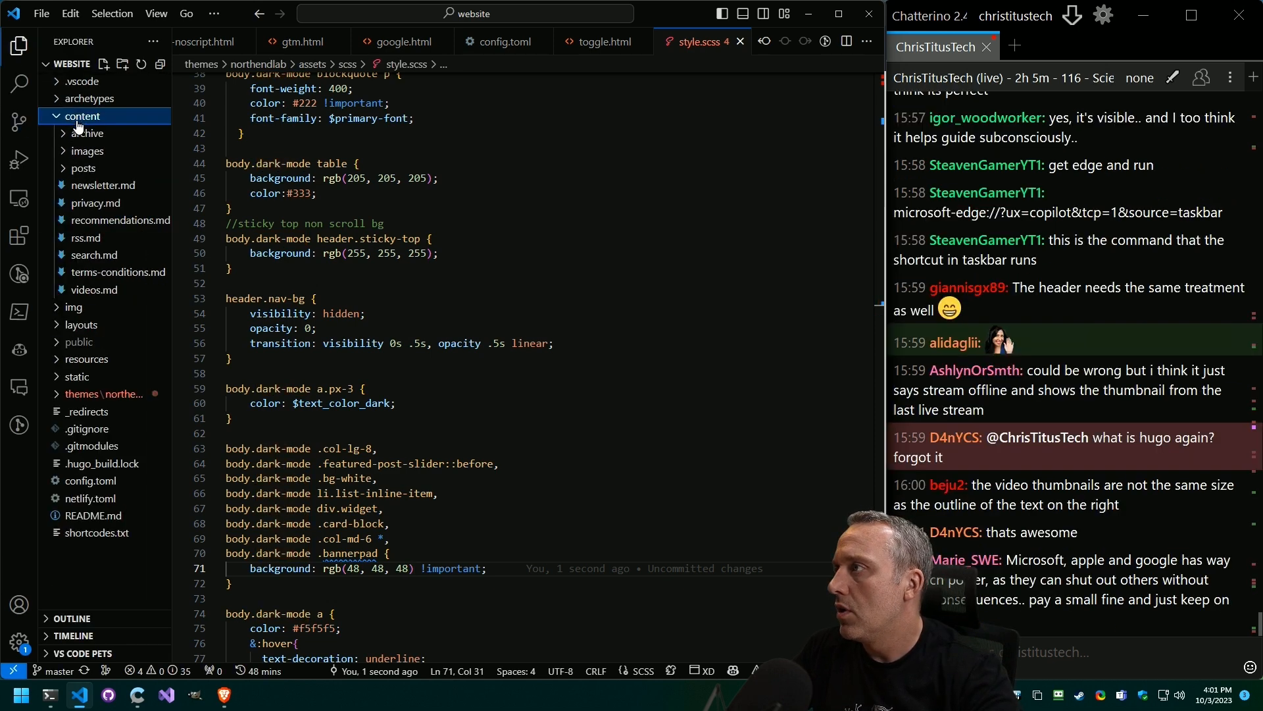
pyautogui.click(83, 168)
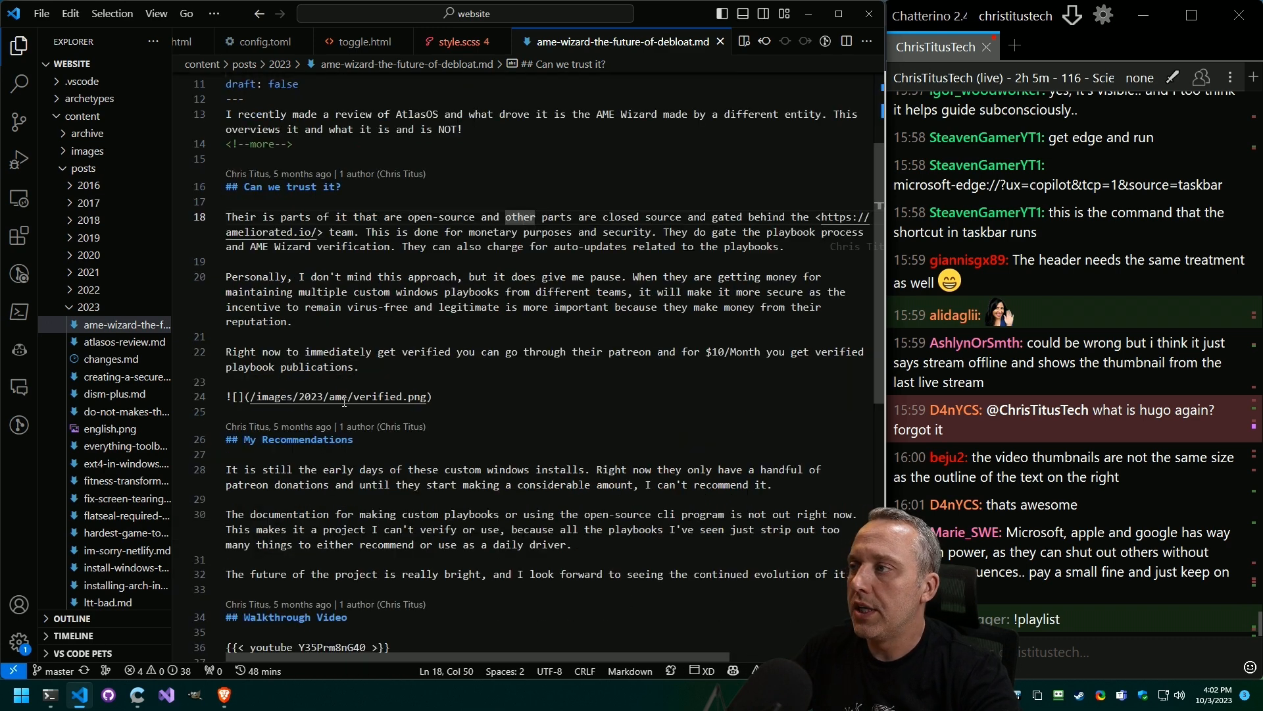
pyautogui.scroll(-3)
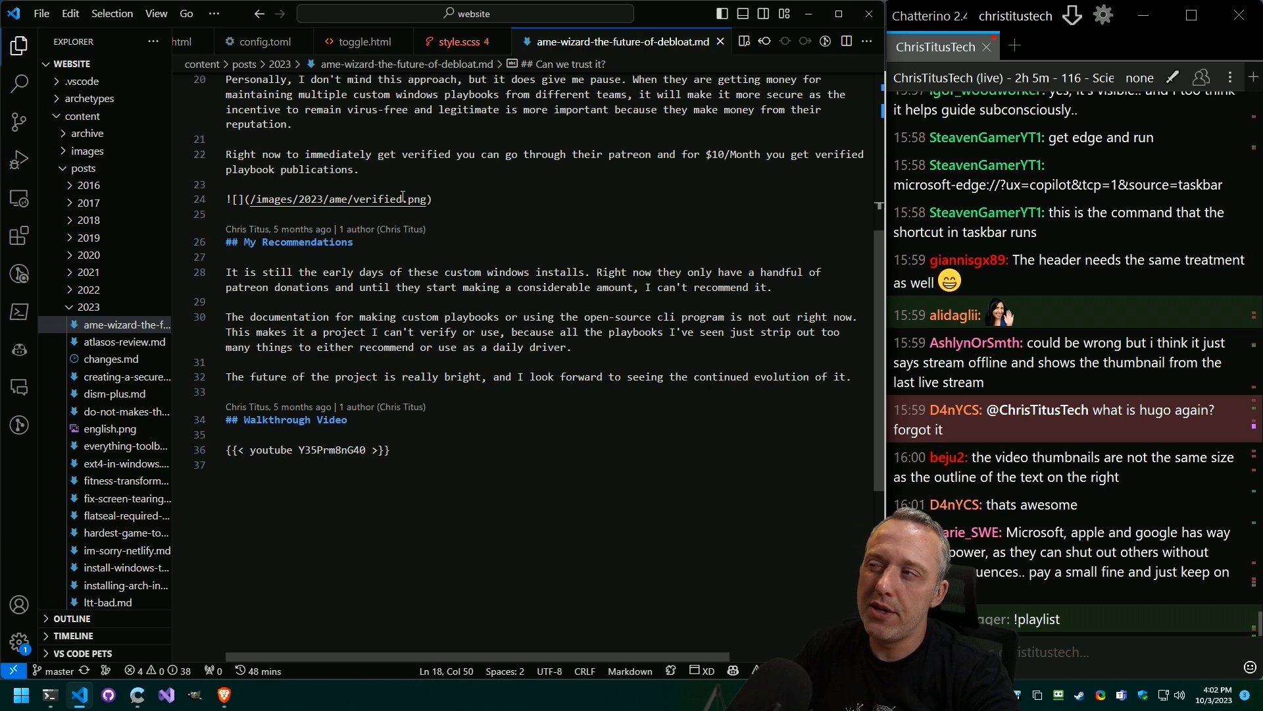
pyautogui.moveTo(560, 221)
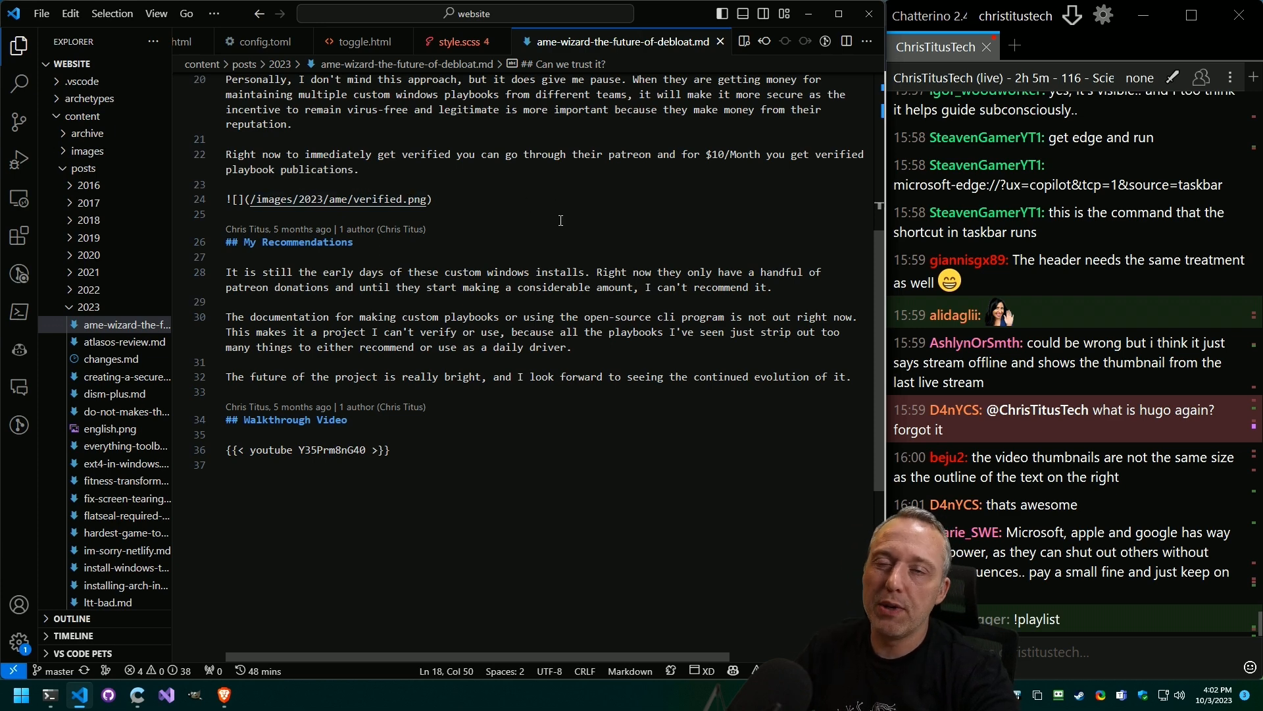
pyautogui.moveTo(562, 220)
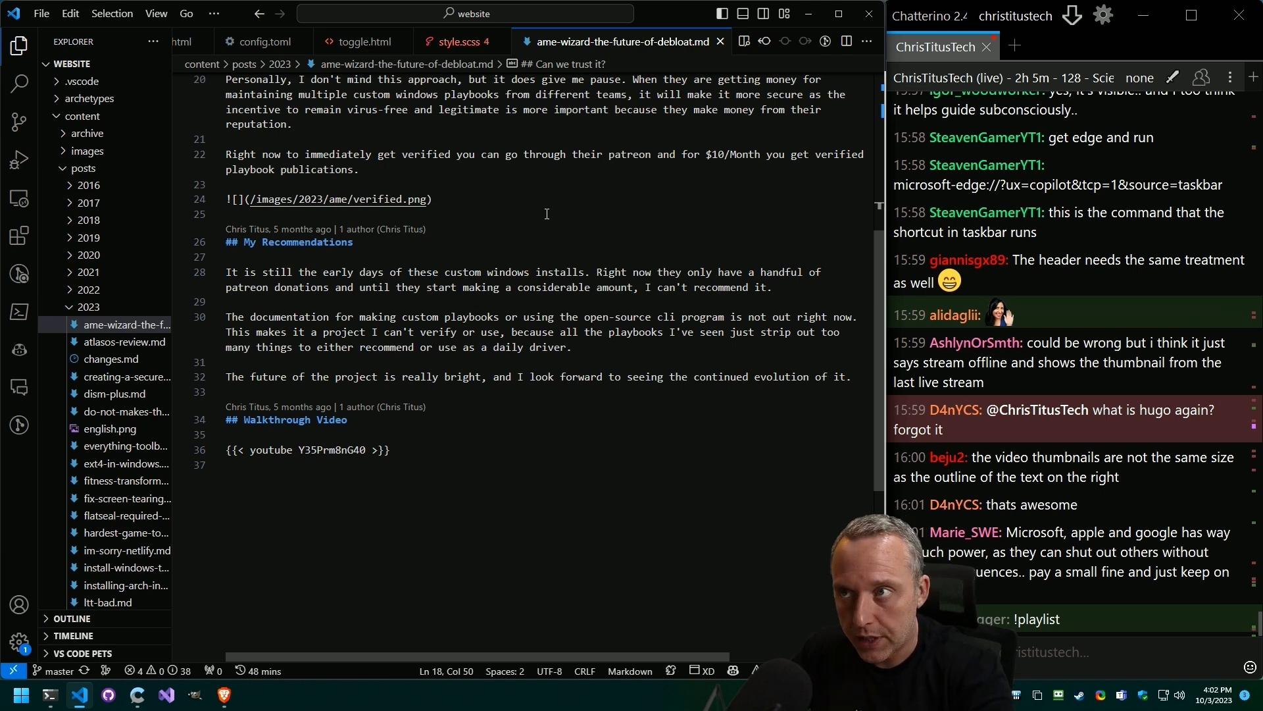
pyautogui.moveTo(460, 200)
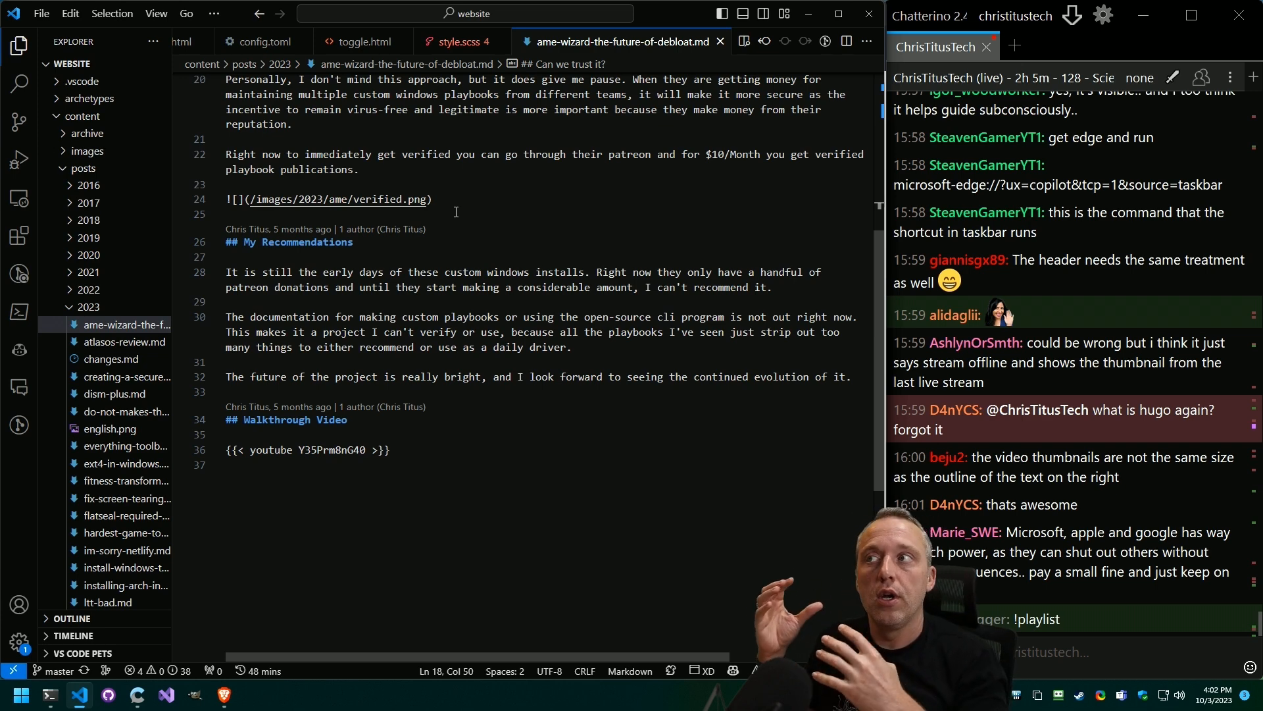
# Scroll the Explorer to reach the theme's partials and toggle.html
pyautogui.scroll(3)
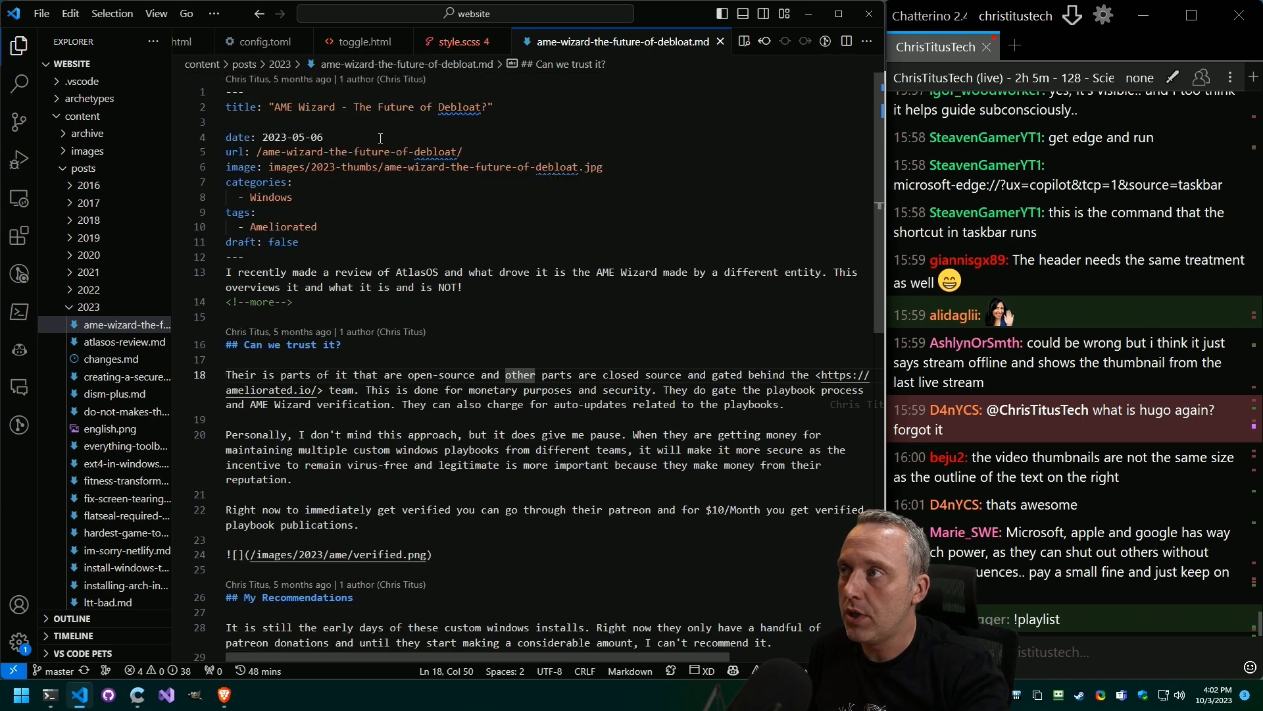
pyautogui.moveTo(432, 167)
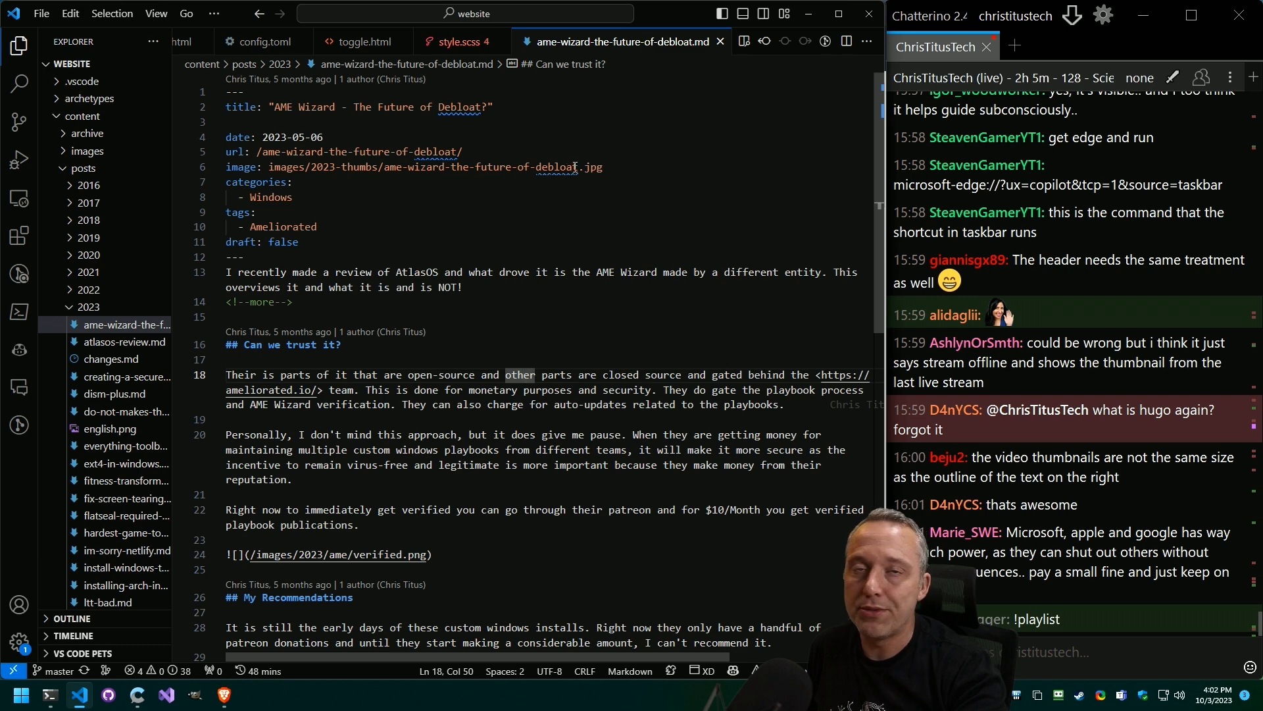
pyautogui.scroll(-3)
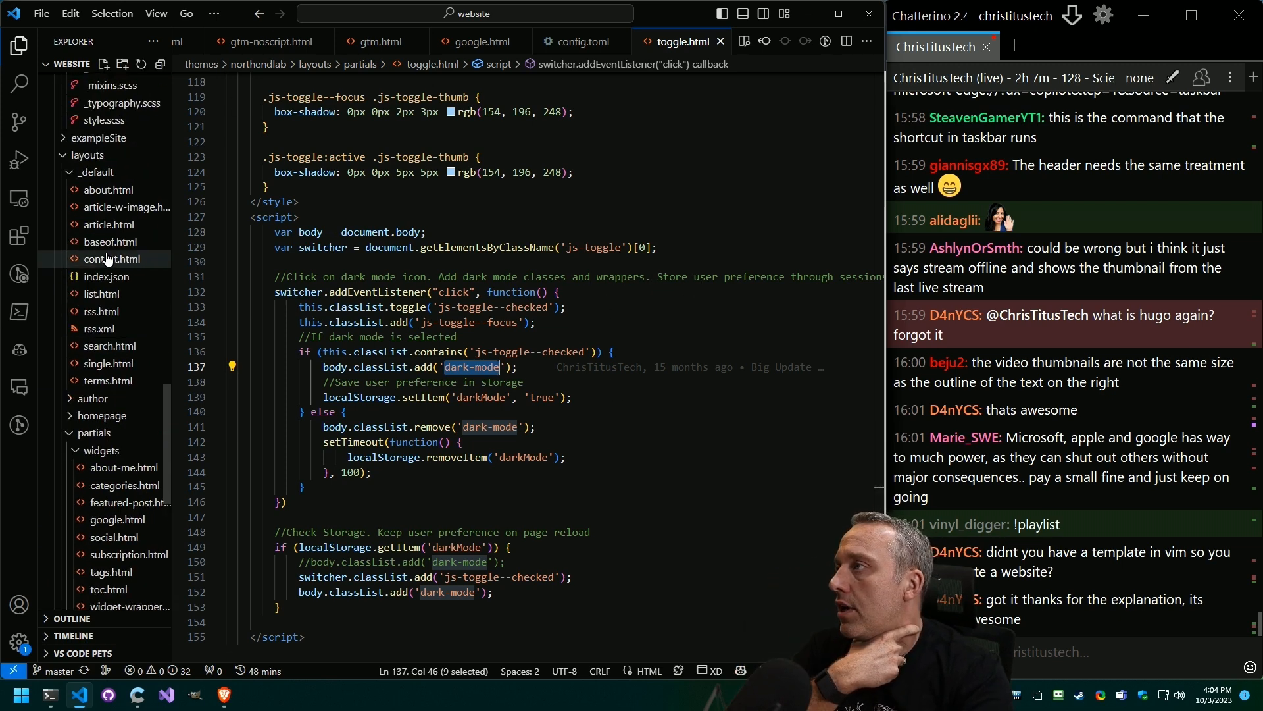
# Open archetypes/default.md, the template new posts are generated from
pyautogui.scroll(3)
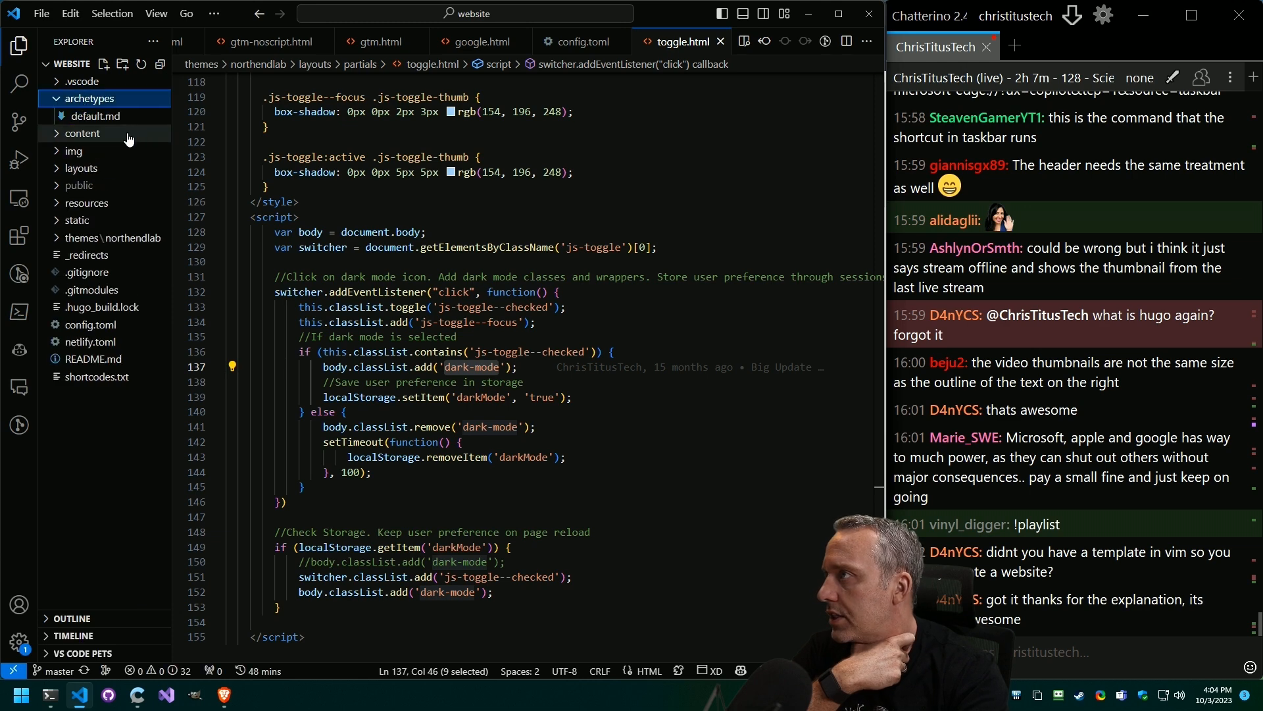
pyautogui.click(95, 116)
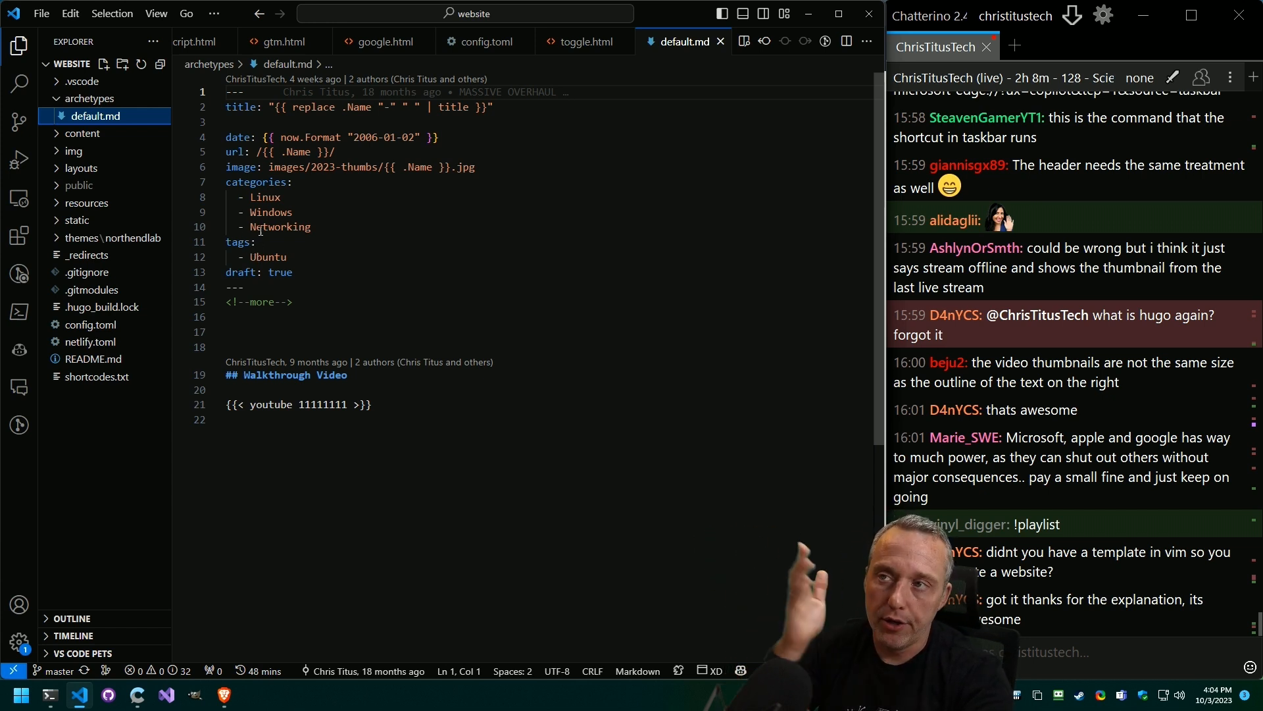
pyautogui.doubleClick(267, 257)
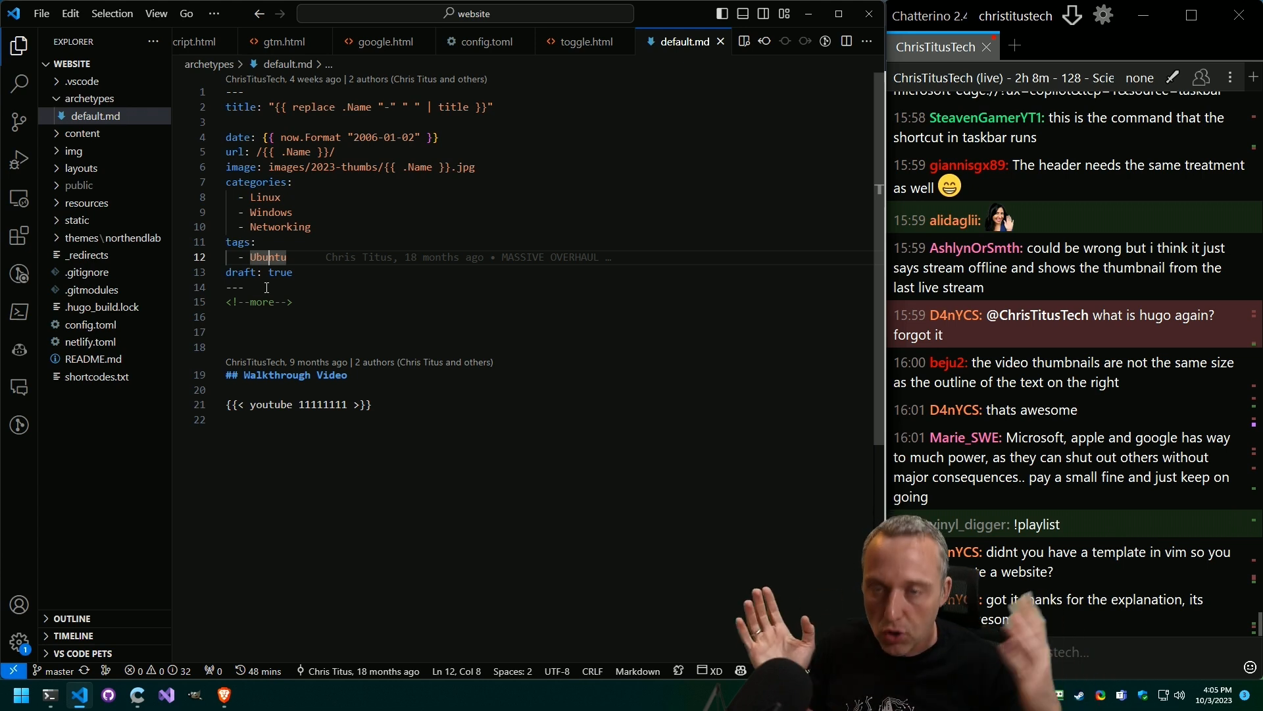
pyautogui.click(243, 287)
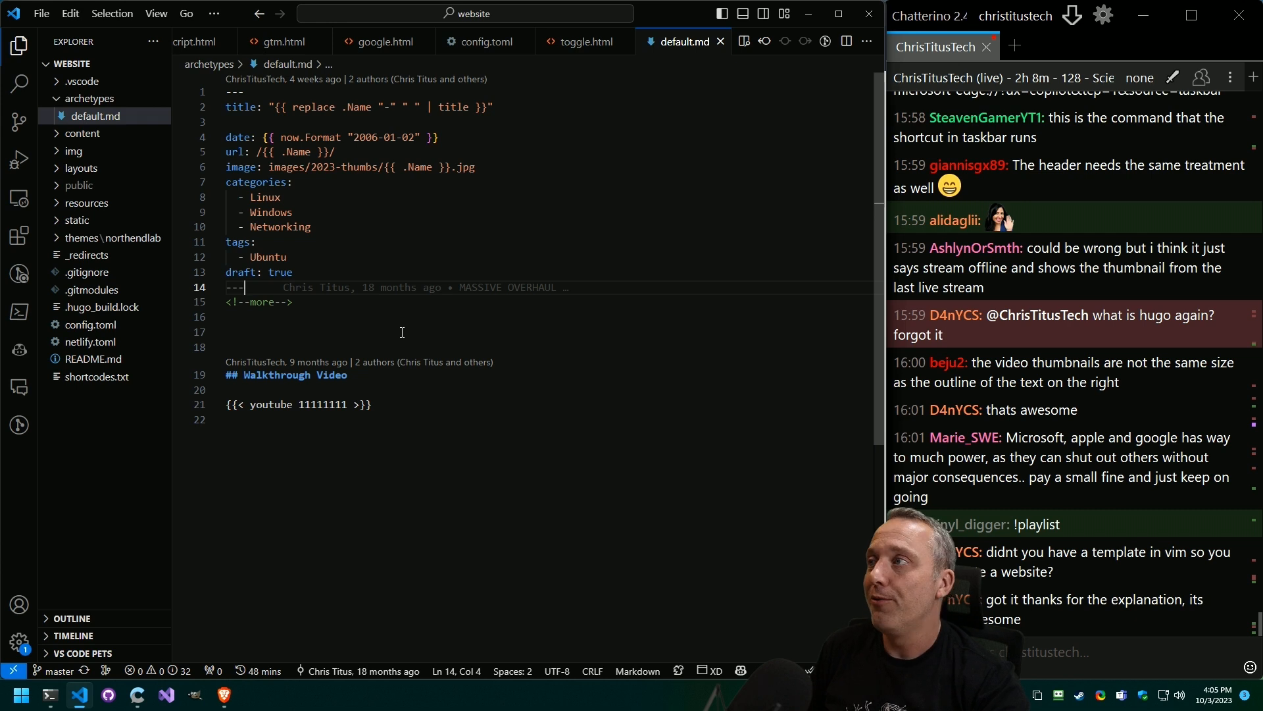
pyautogui.moveTo(429, 337)
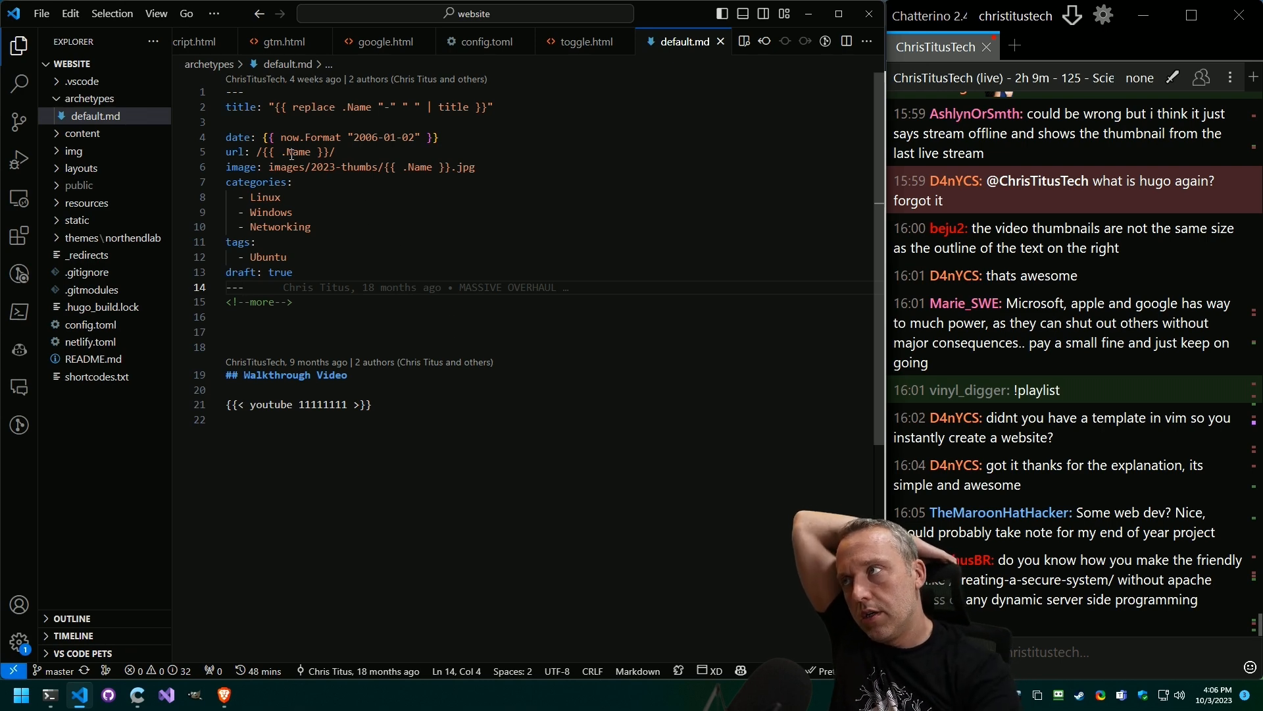
# Highlight the Name variable in default.md and review the template's sections
pyautogui.doubleClick(298, 151)
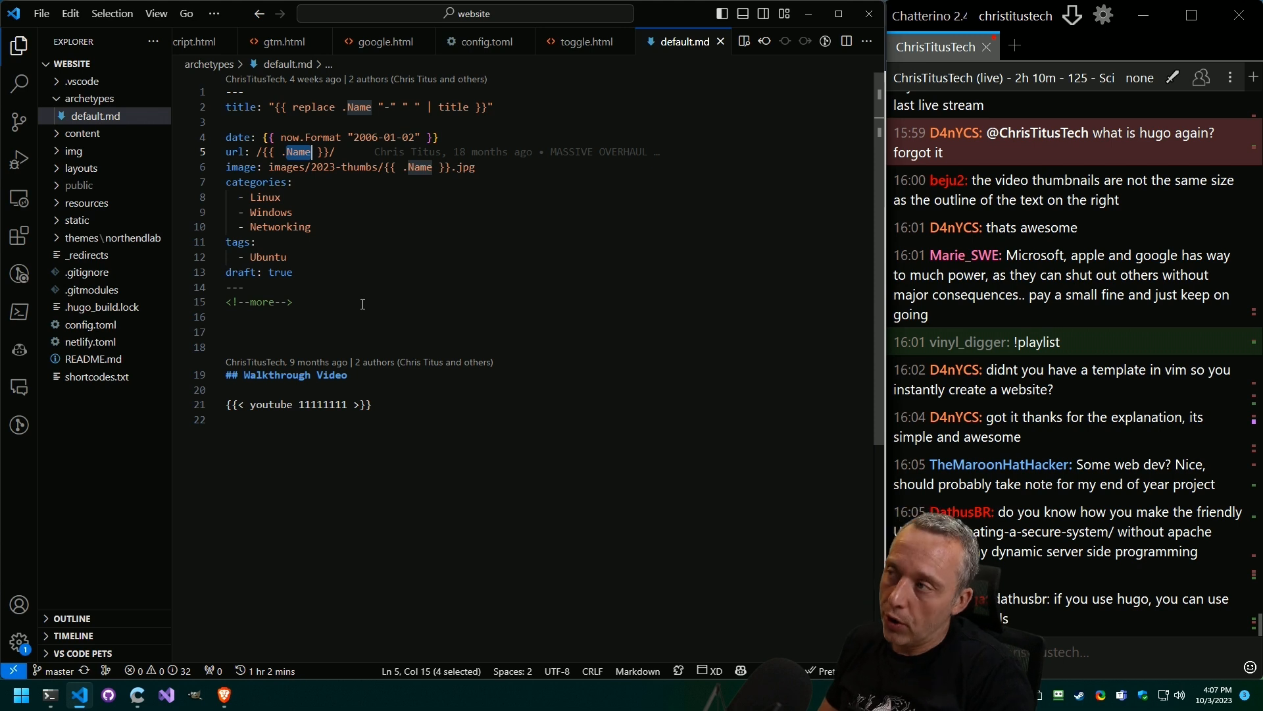
pyautogui.scroll(-3)
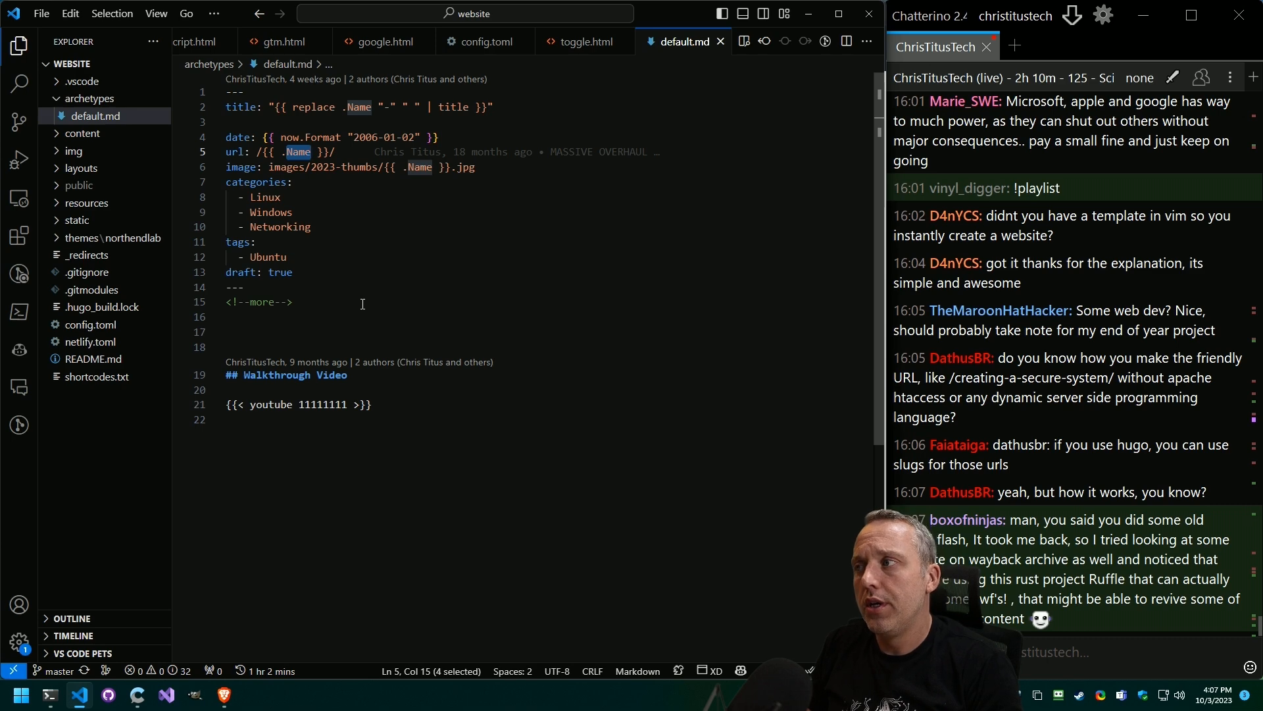
pyautogui.scroll(-3)
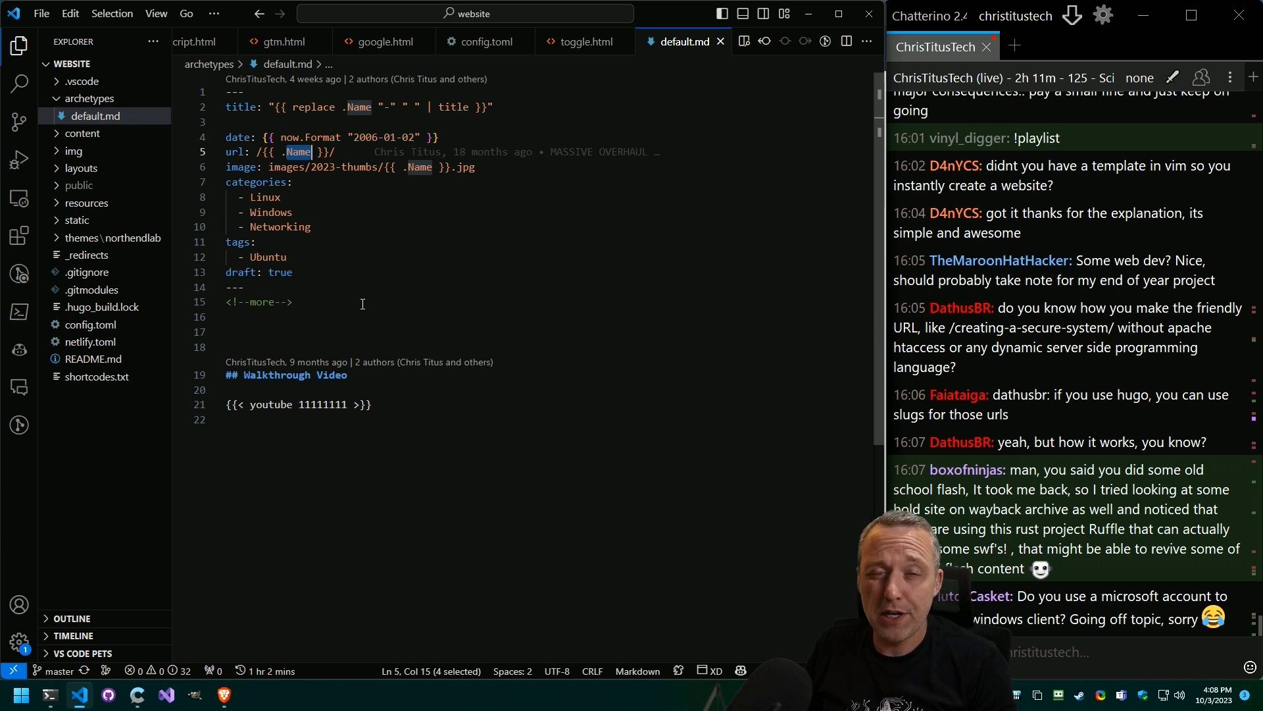
pyautogui.scroll(-3)
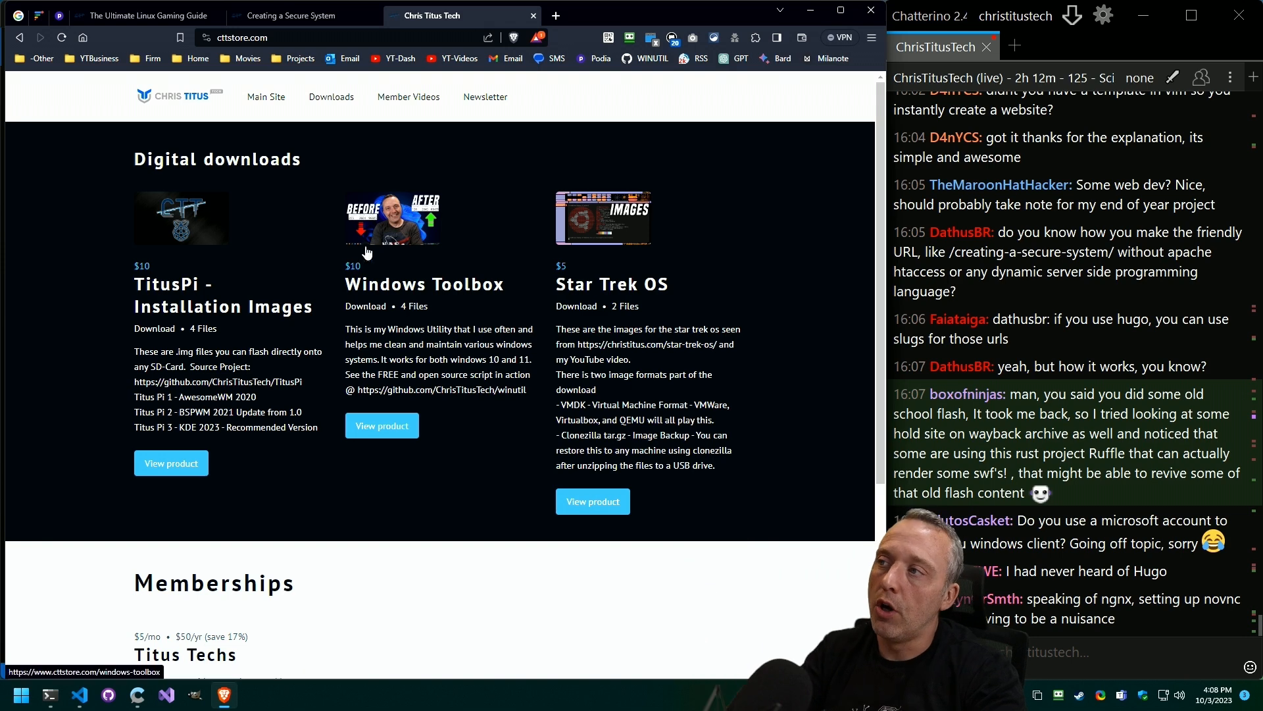
pyautogui.moveTo(417, 181)
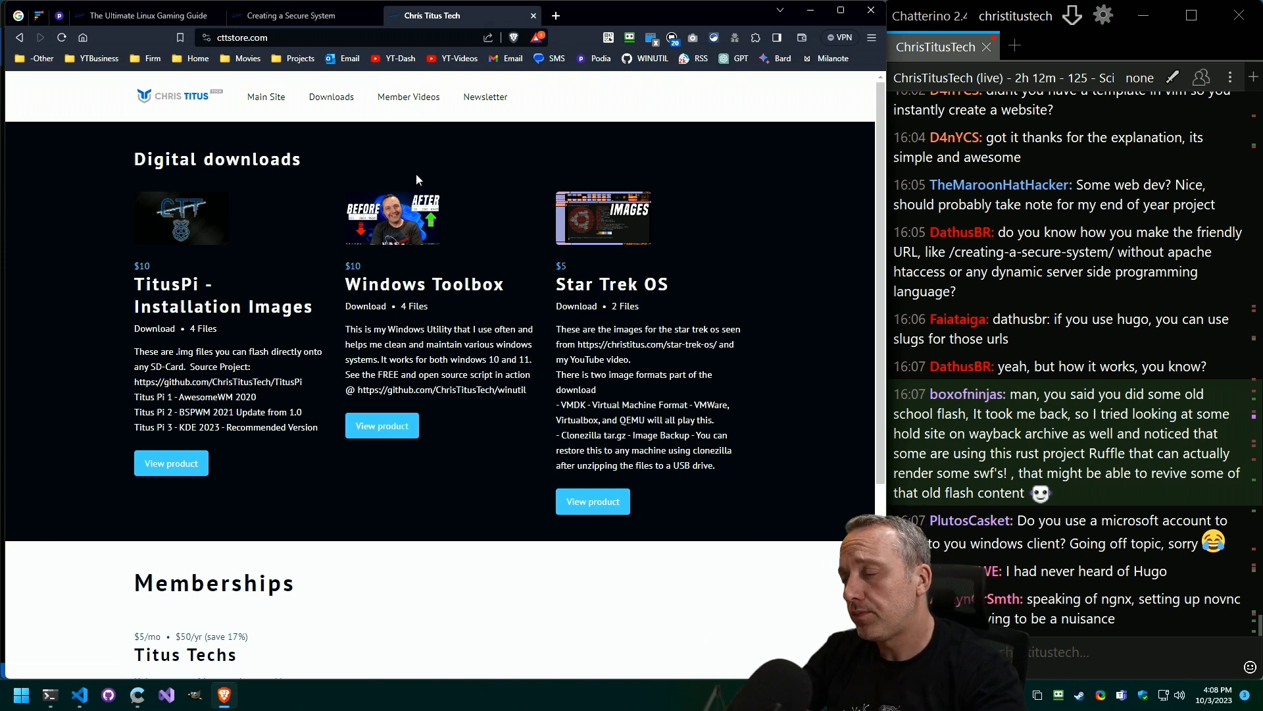
pyautogui.moveTo(605, 98)
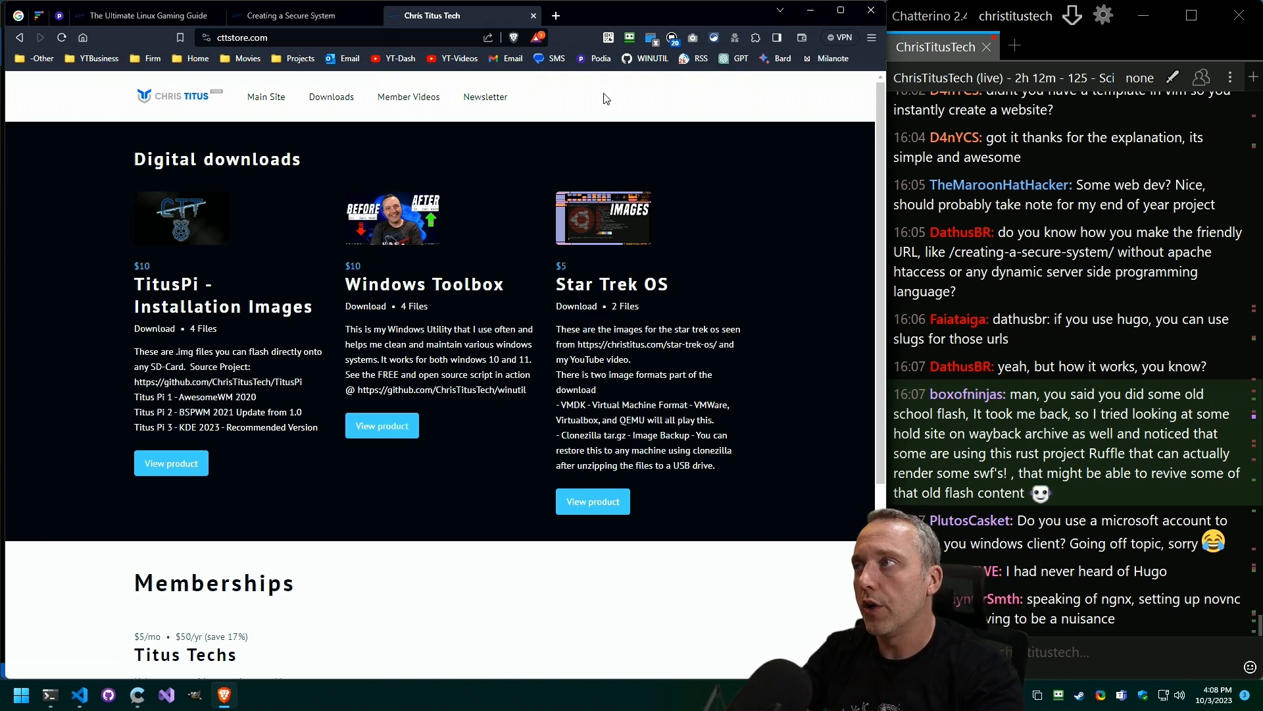
pyautogui.moveTo(171, 462)
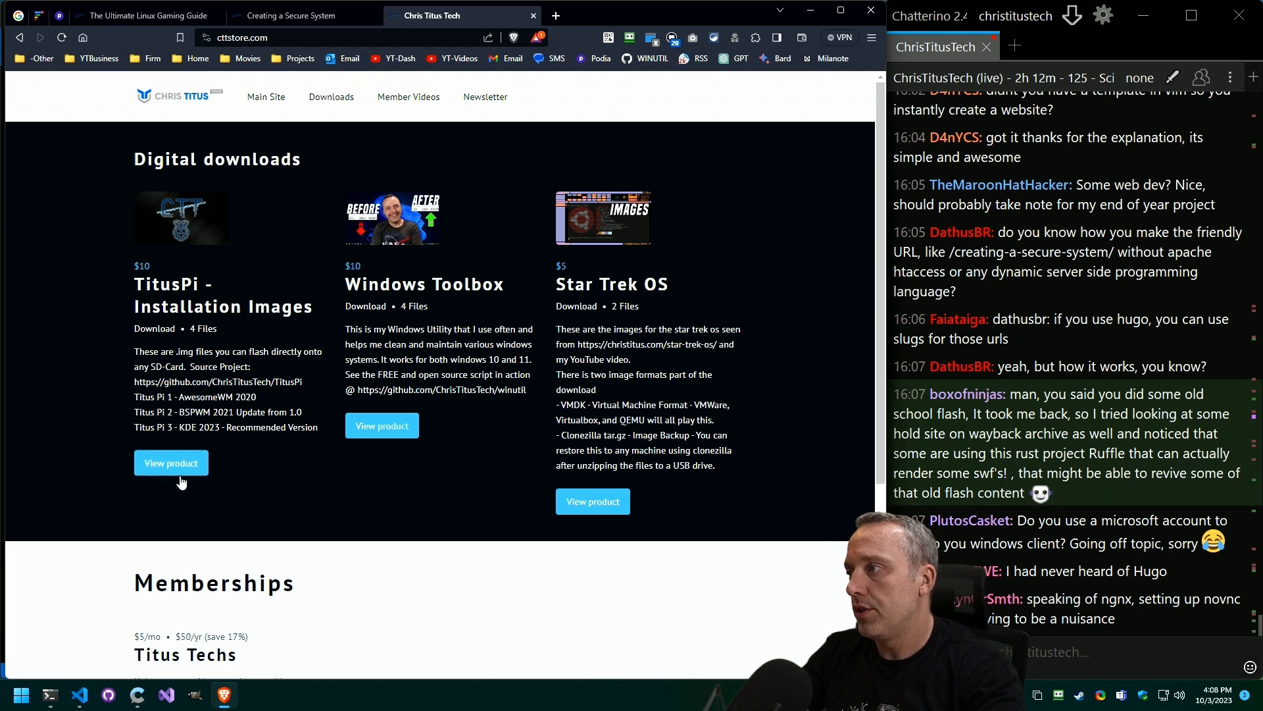
# View the TitusPi Installation Images product, start Buy now, then return to Digital downloads
pyautogui.click(171, 462)
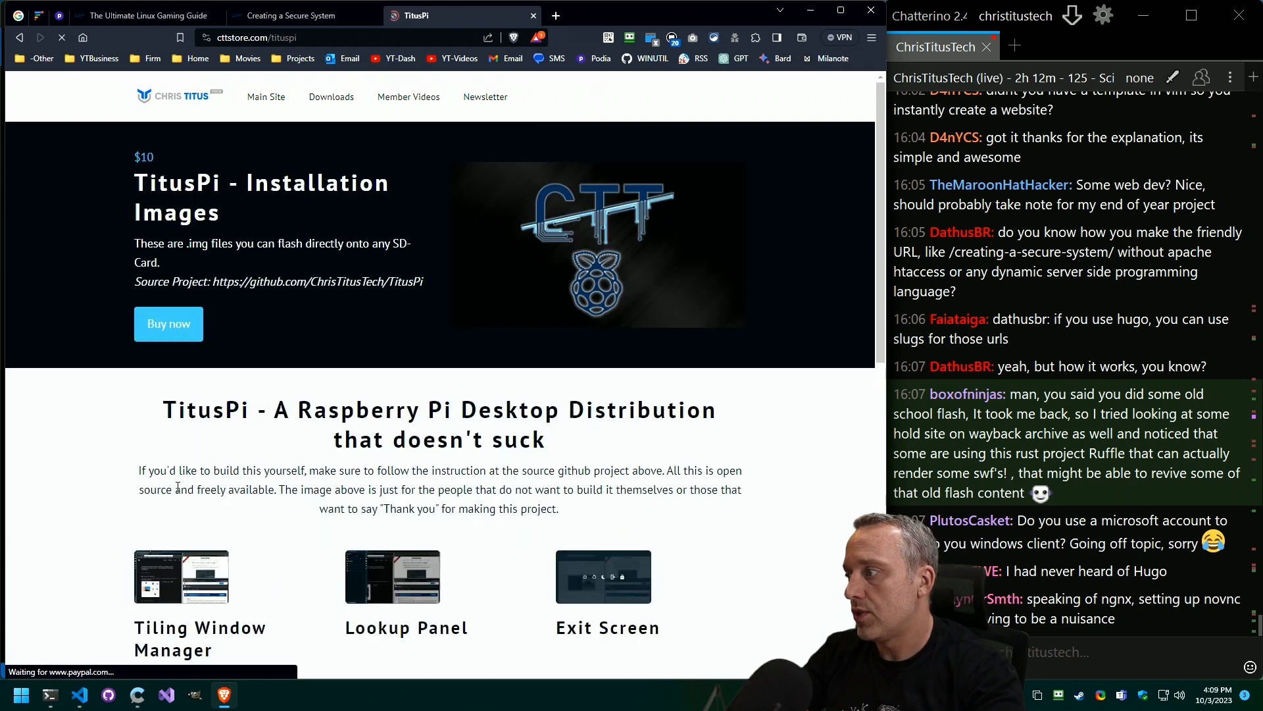
pyautogui.click(167, 324)
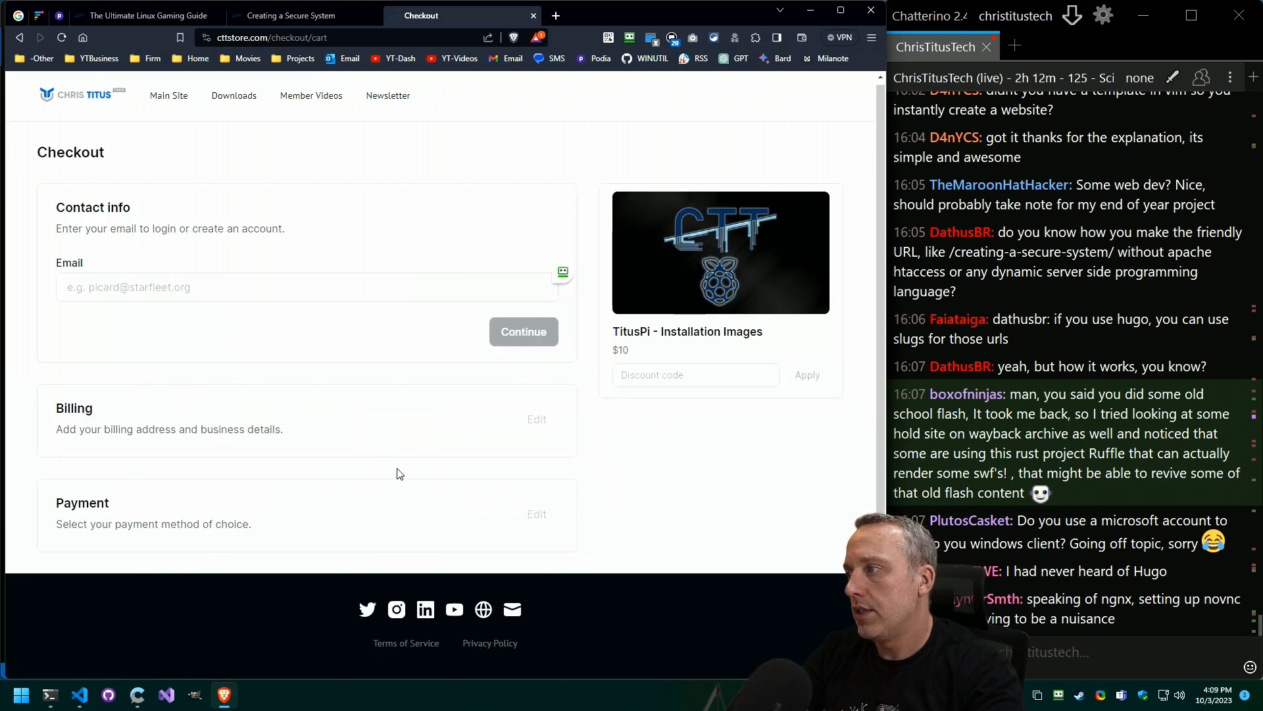
pyautogui.click(82, 95)
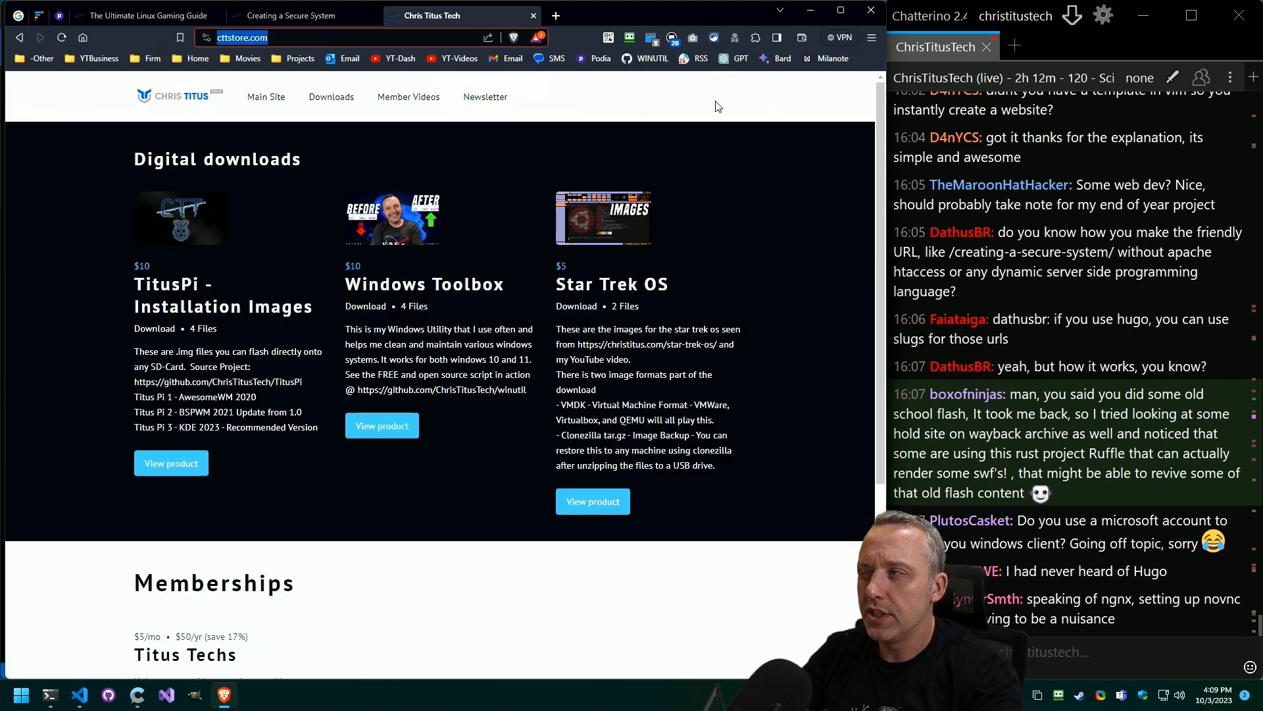
pyautogui.click(871, 37)
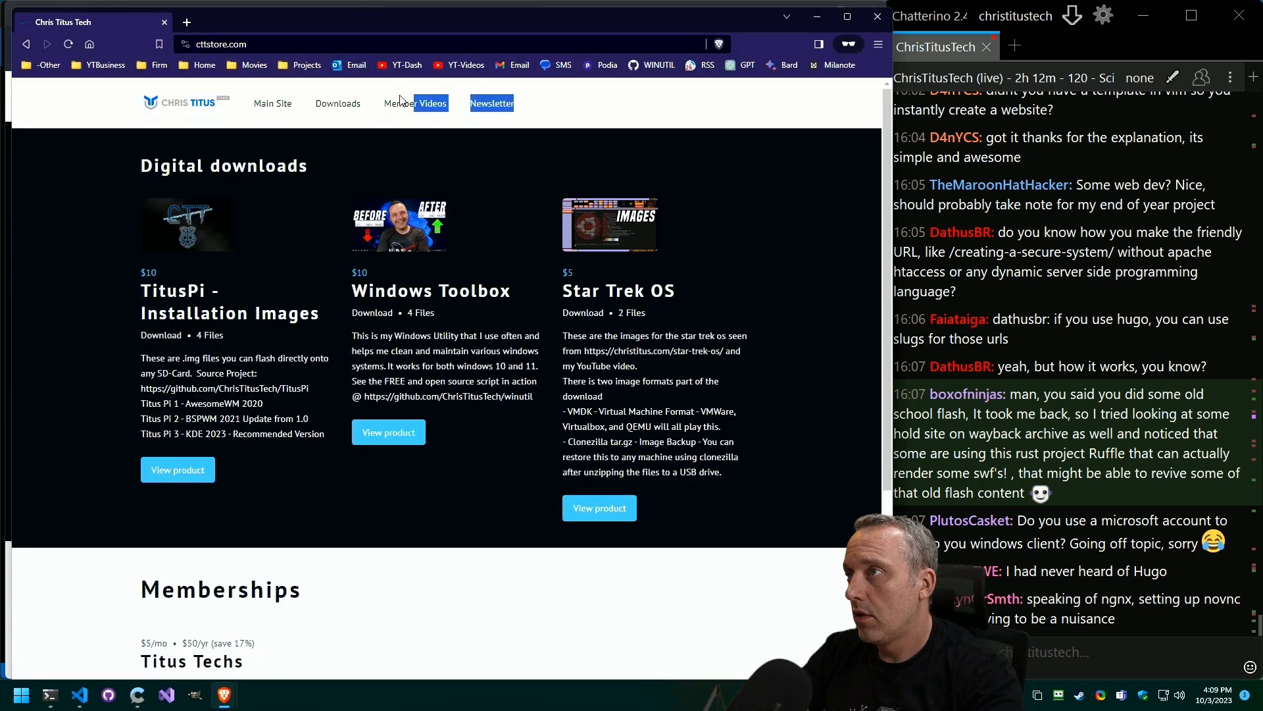
pyautogui.click(387, 431)
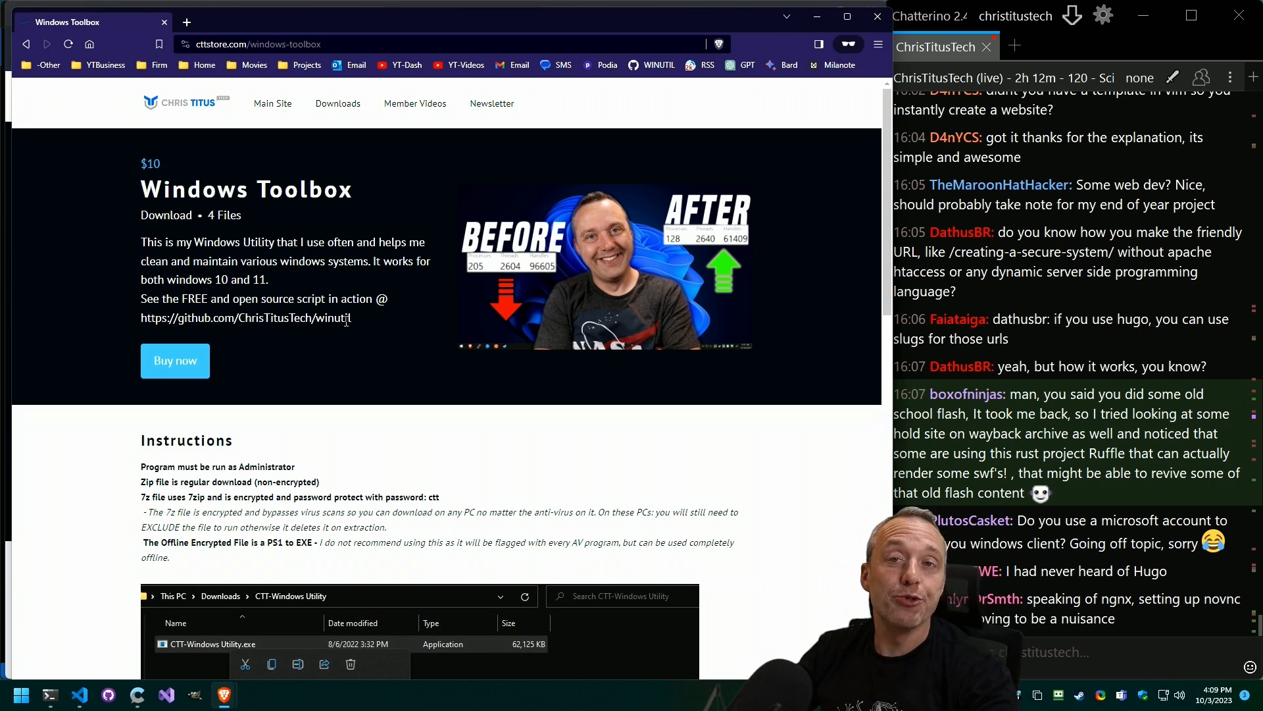
pyautogui.moveTo(208, 343)
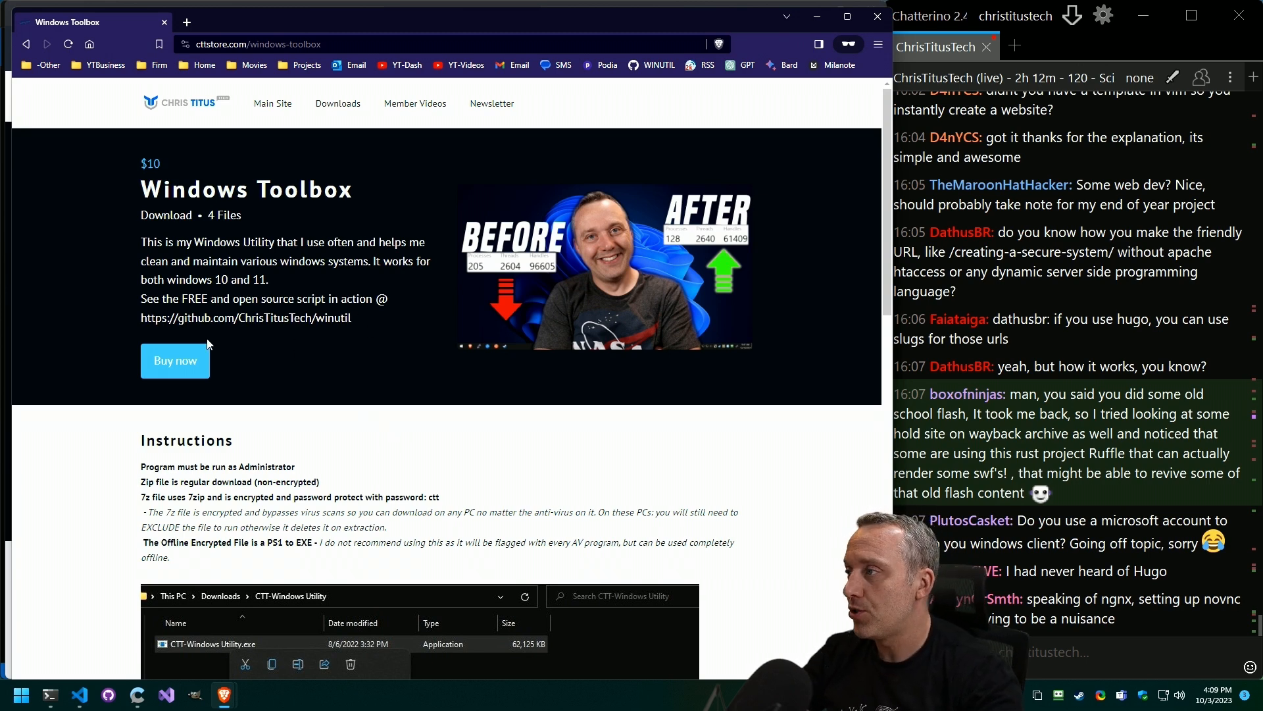
pyautogui.click(175, 361)
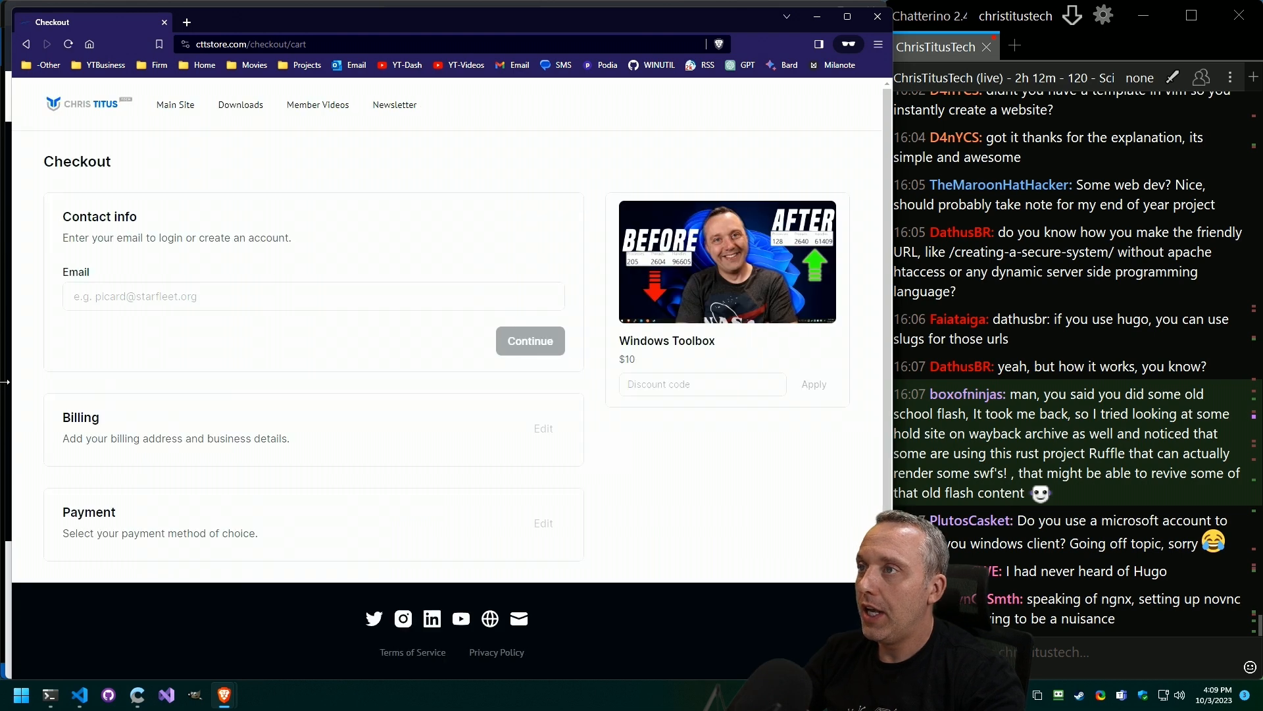
pyautogui.click(313, 297)
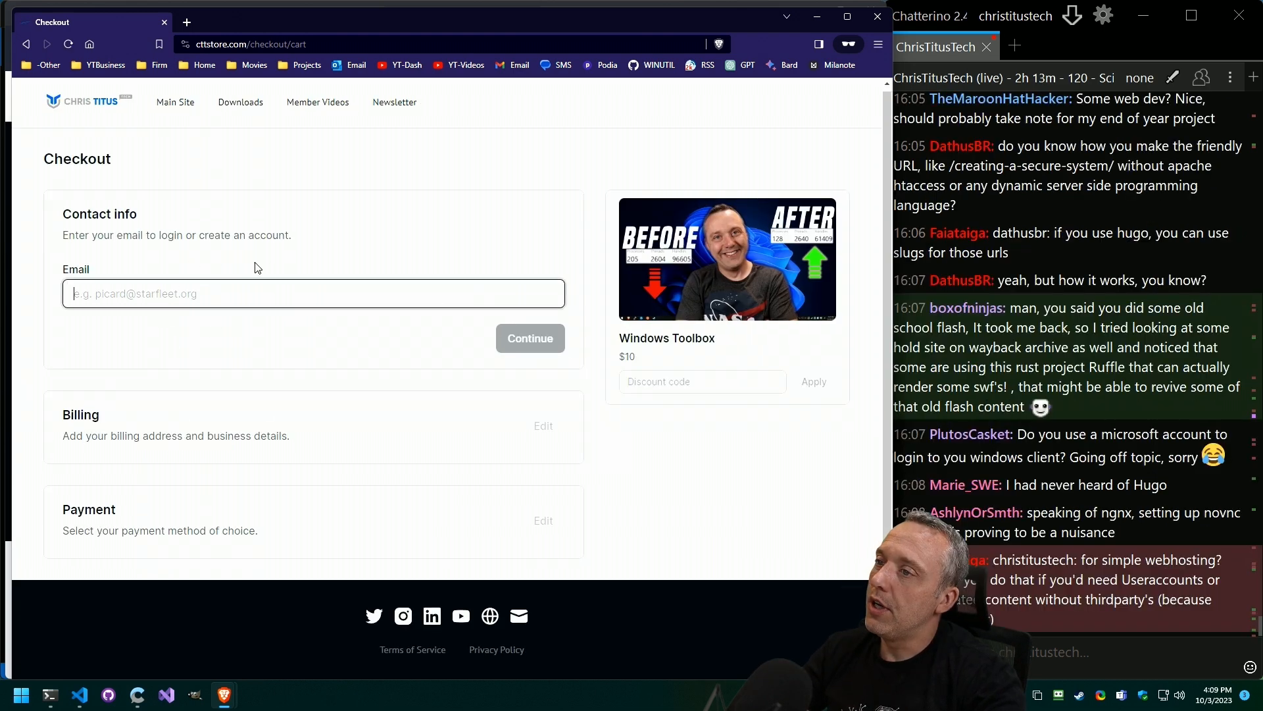
pyautogui.moveTo(418, 543)
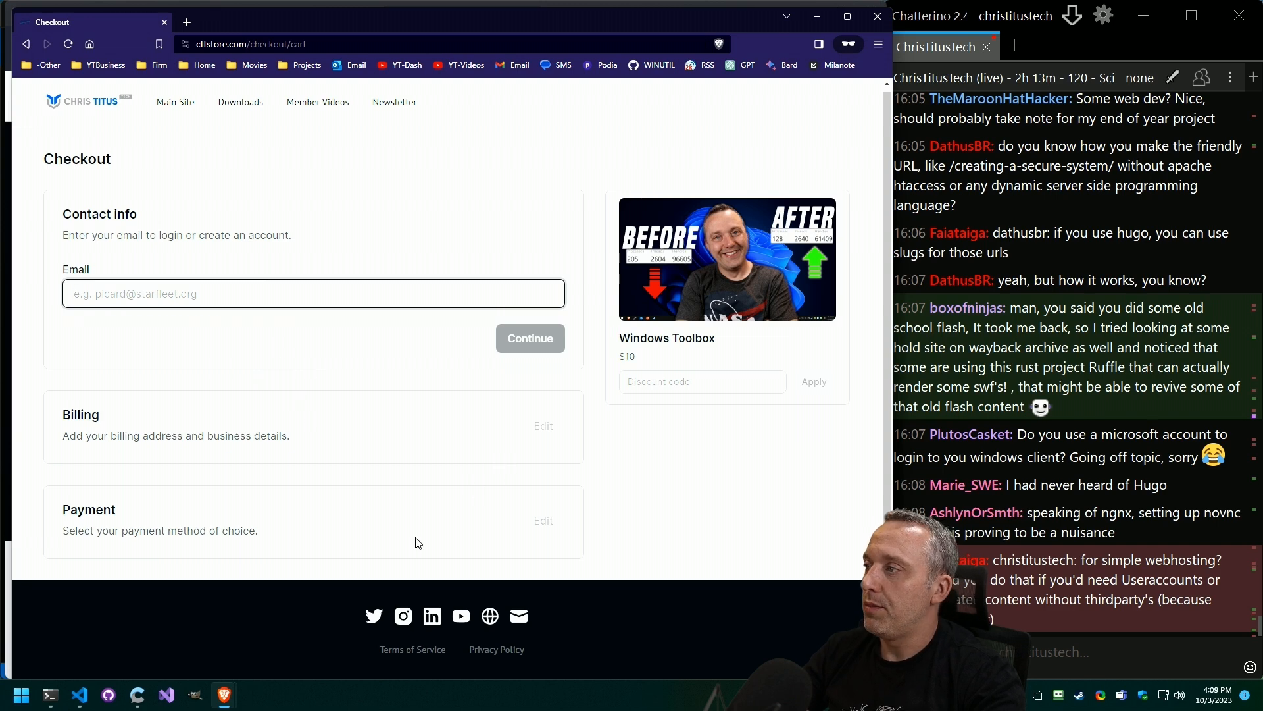
pyautogui.moveTo(471, 107)
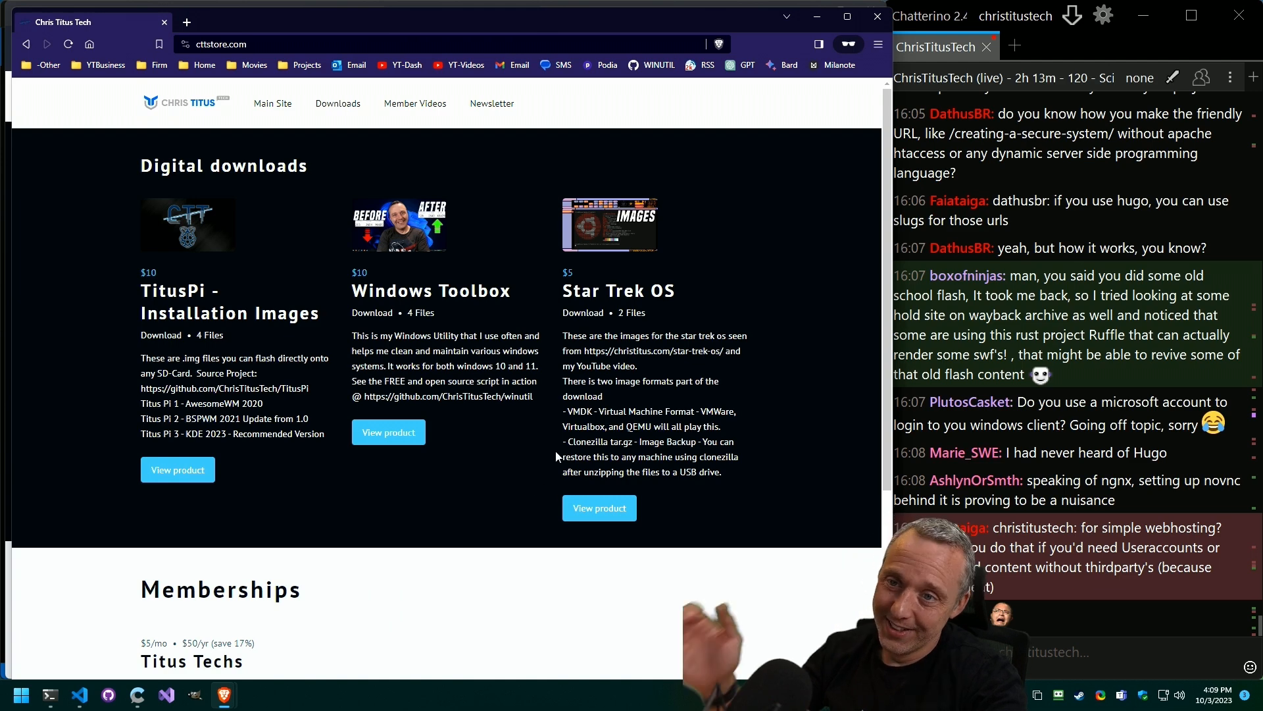
pyautogui.moveTo(267, 309)
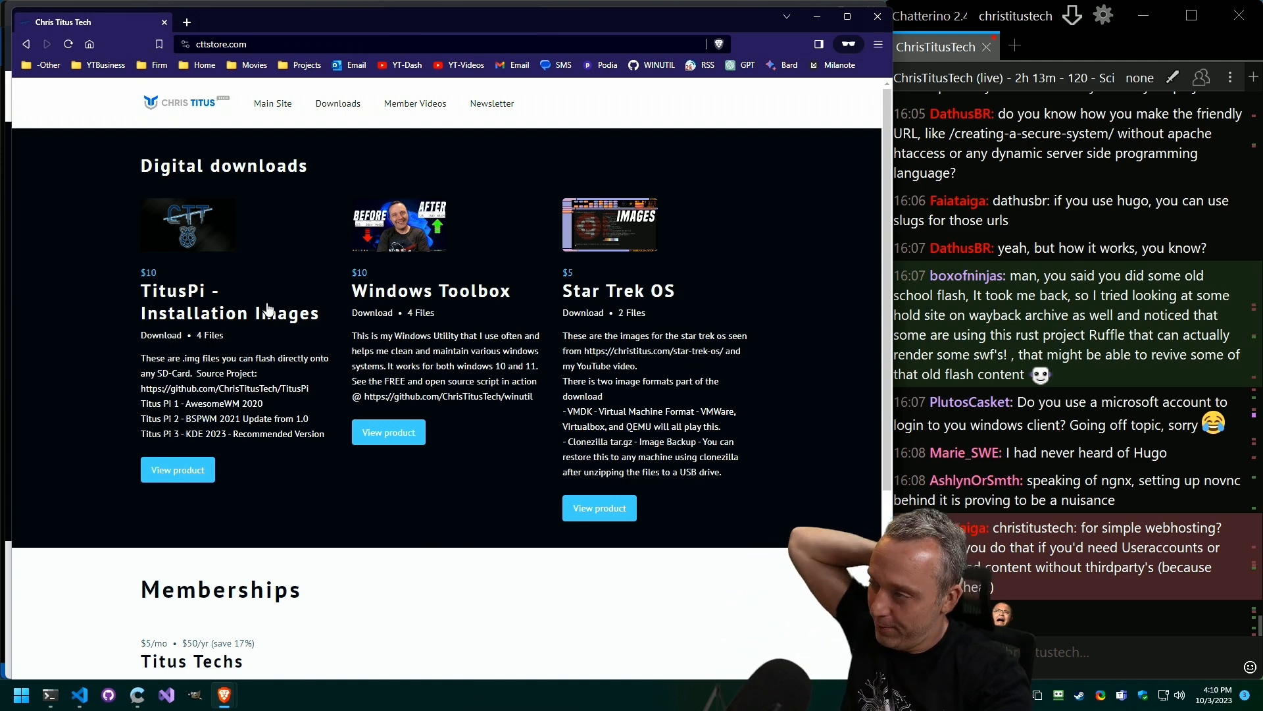
pyautogui.moveTo(505, 347)
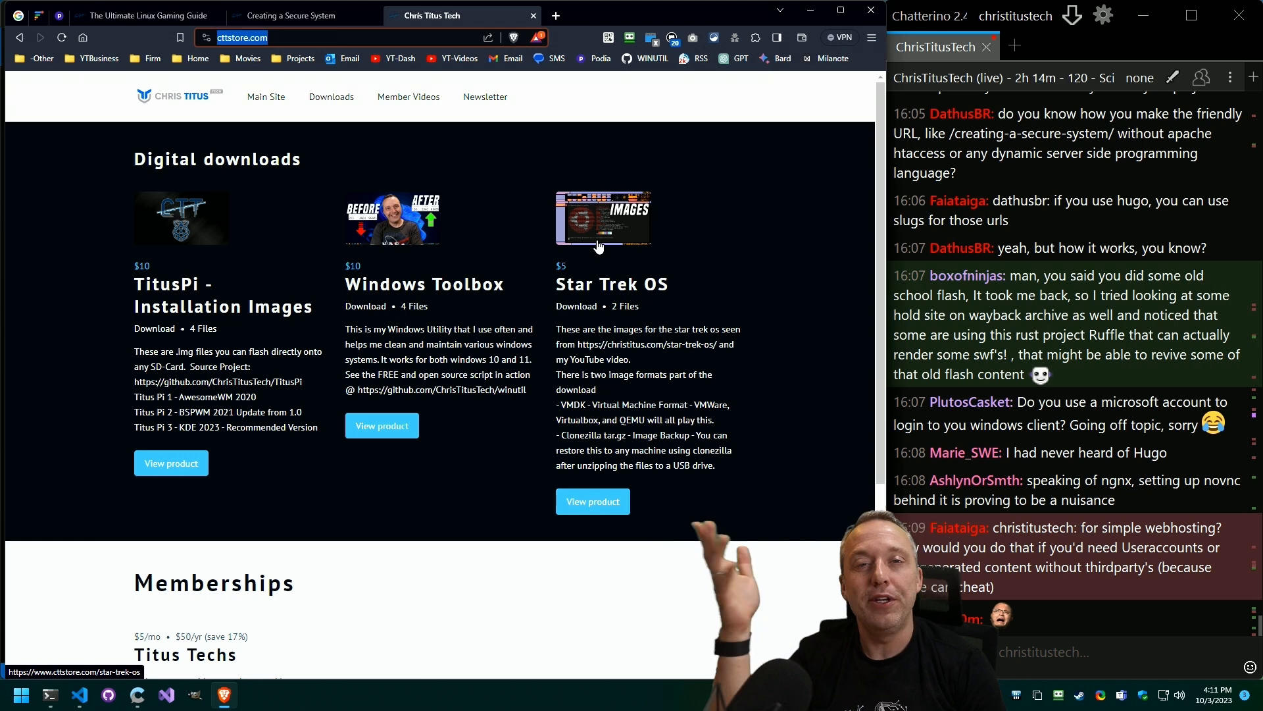
pyautogui.moveTo(560, 143)
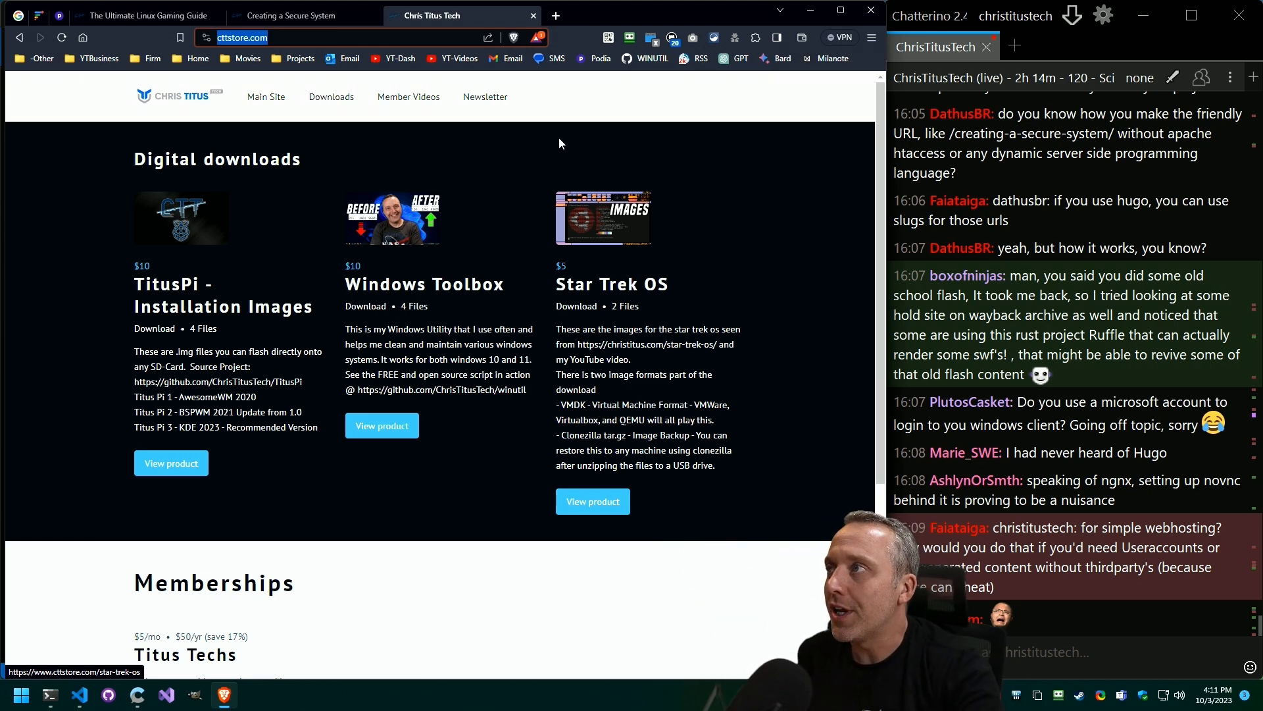
# Switch to the localhost Creating a Secure System post
pyautogui.click(298, 16)
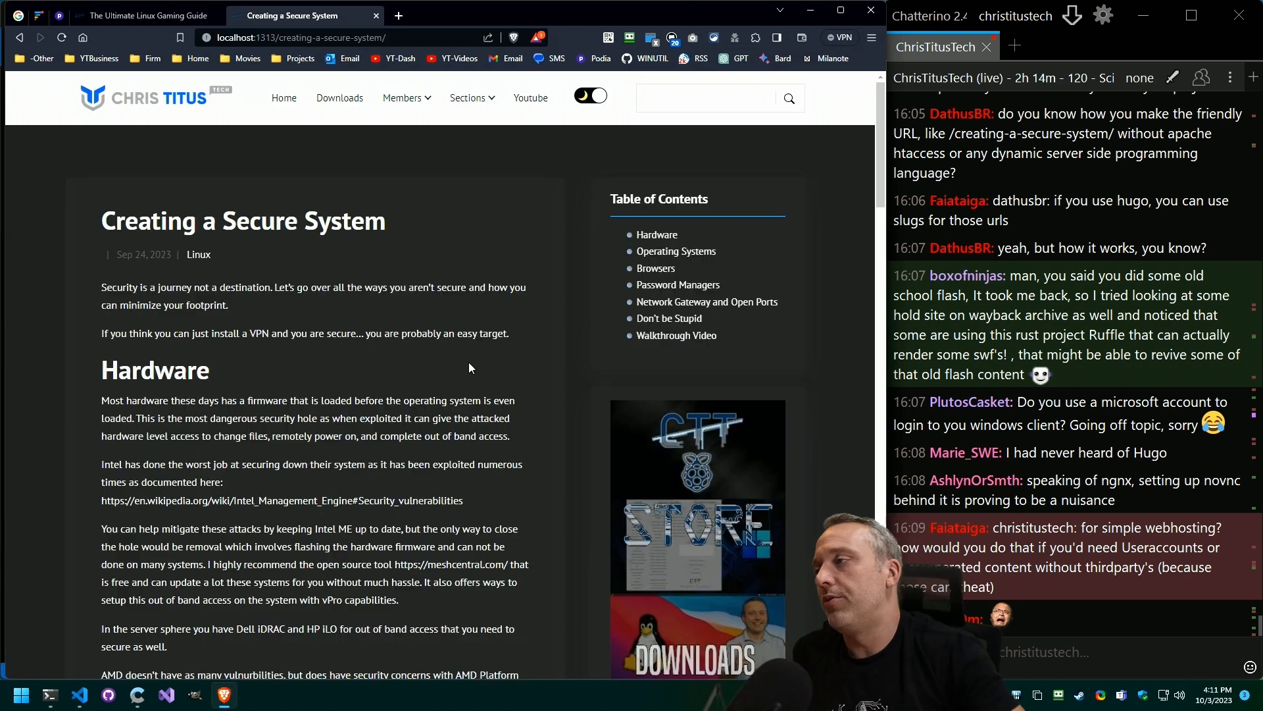